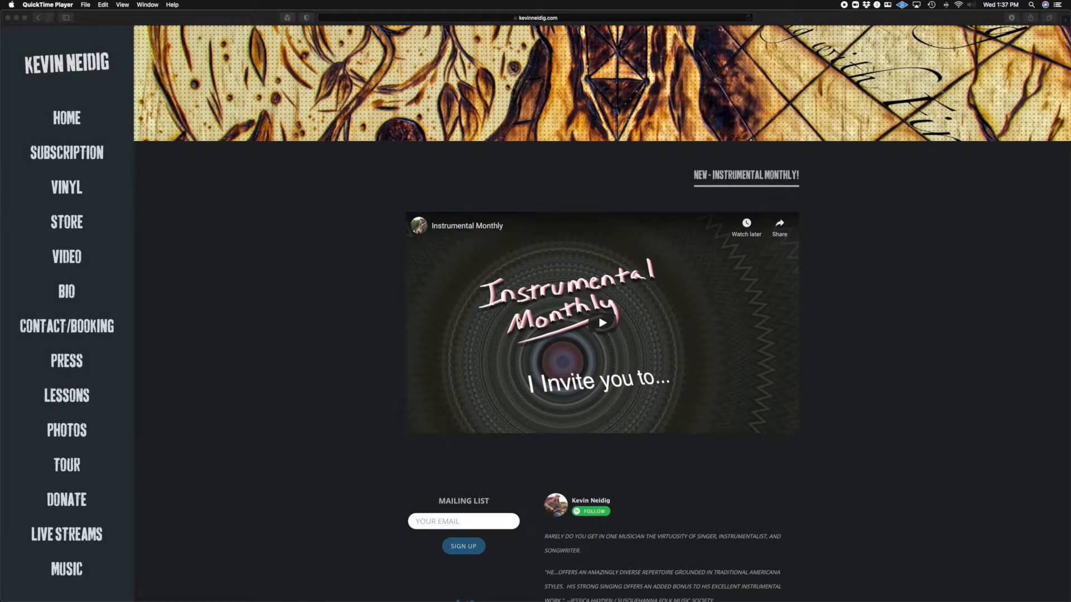
{"action": "mouse_move", "coordinate": [401, 288]}
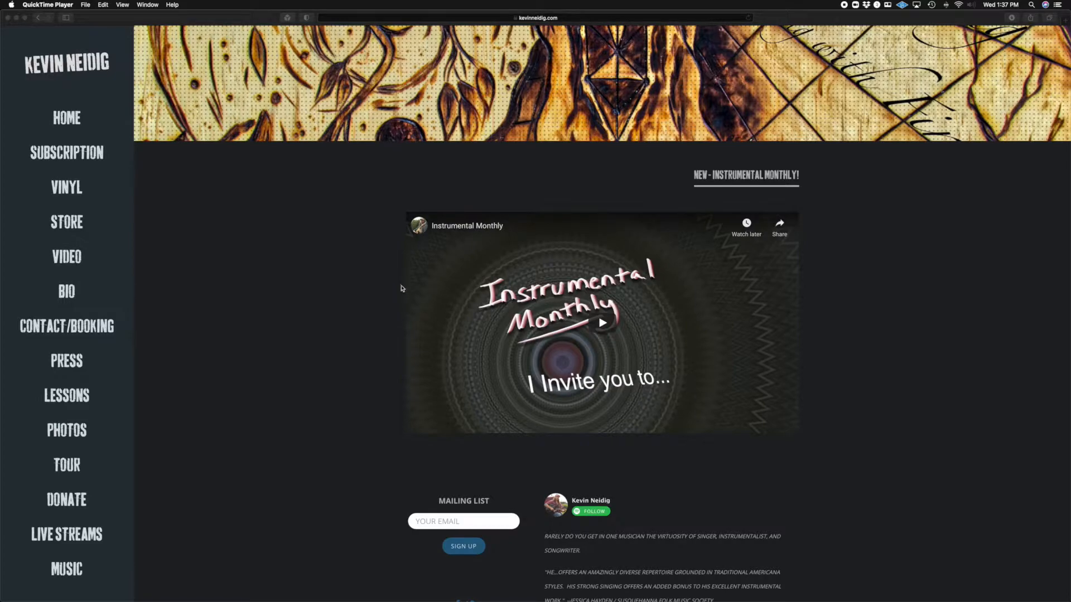
{"action": "mouse_move", "coordinate": [233, 215]}
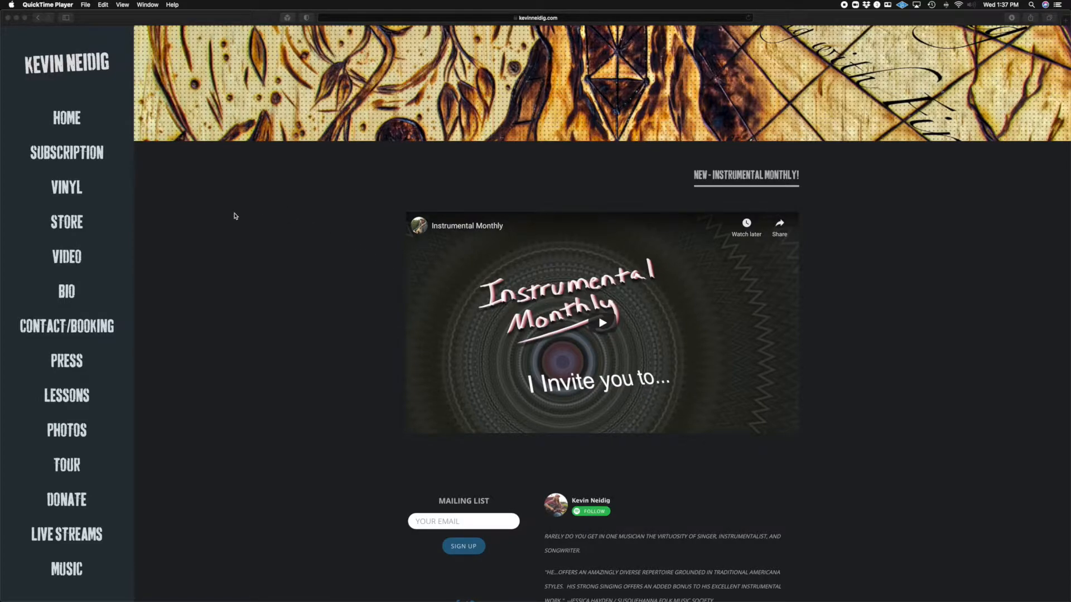
{"action": "mouse_move", "coordinate": [214, 165]}
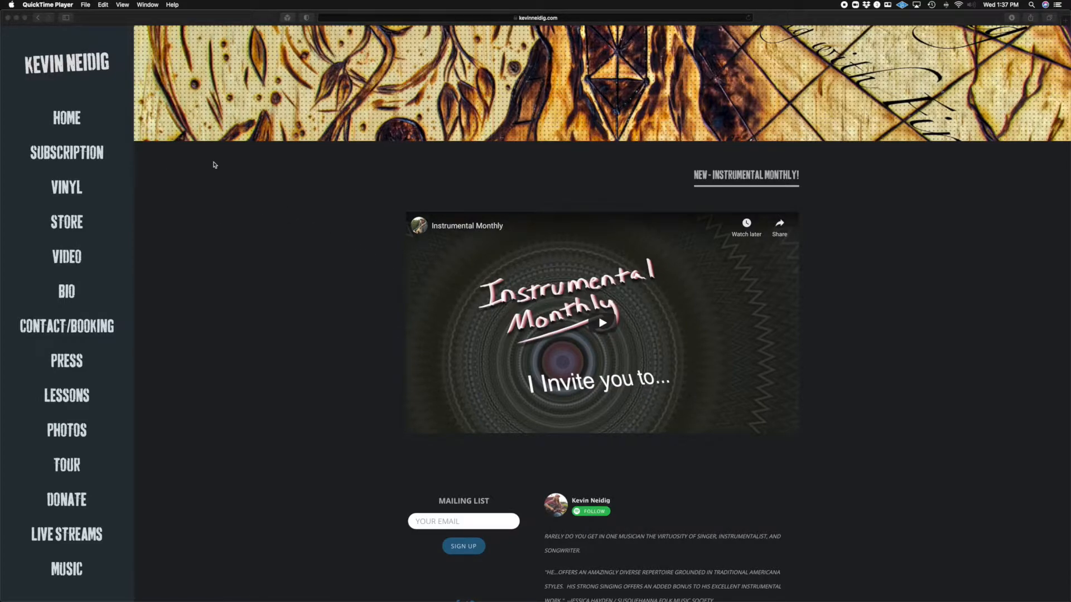
{"action": "mouse_move", "coordinate": [42, 117]}
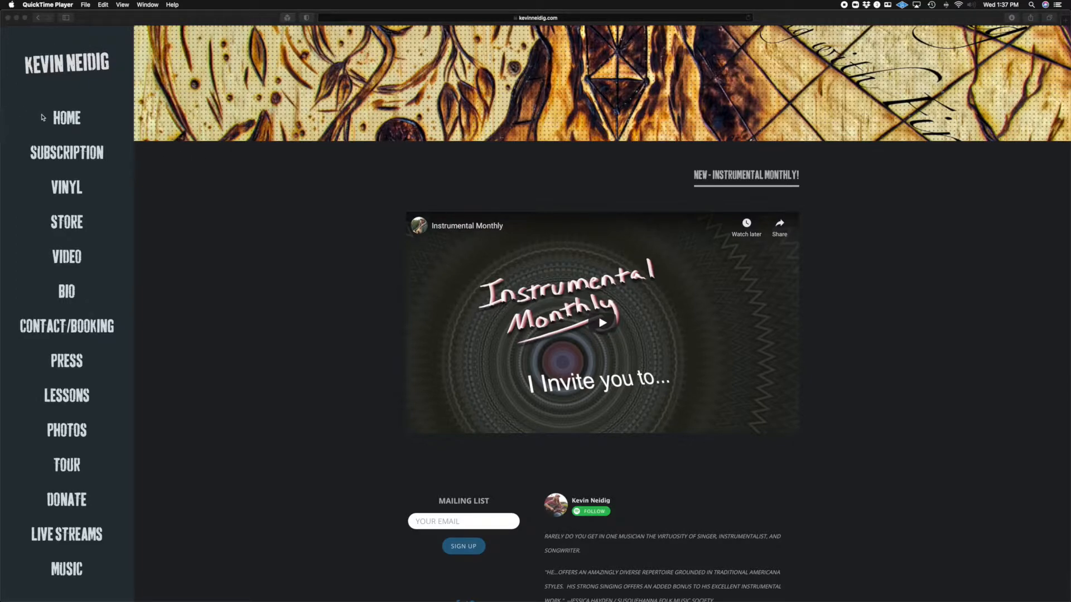
{"action": "mouse_move", "coordinate": [68, 291]}
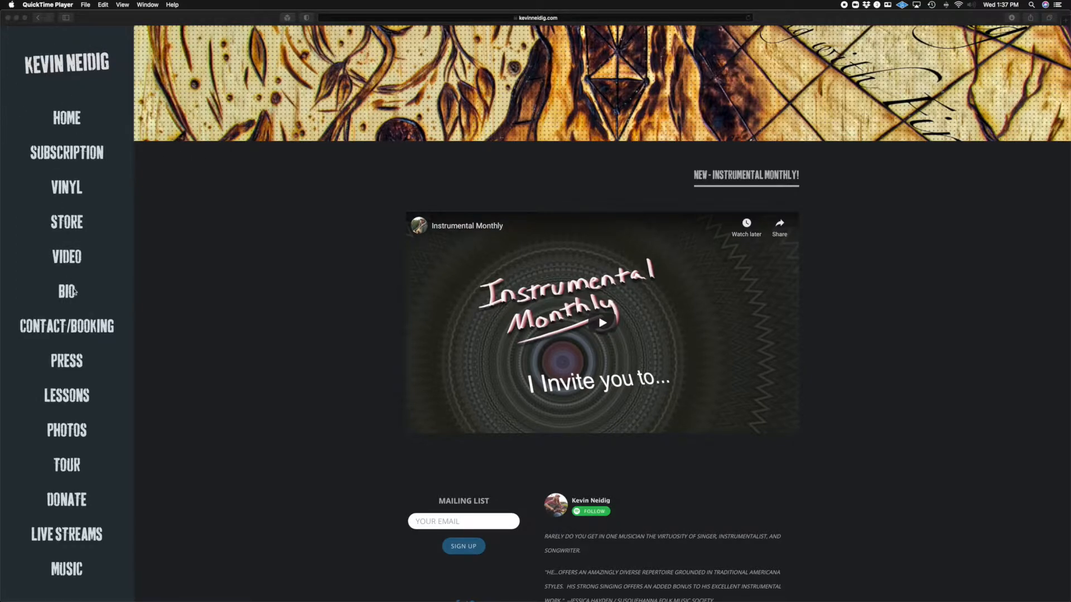
{"action": "mouse_move", "coordinate": [82, 253]}
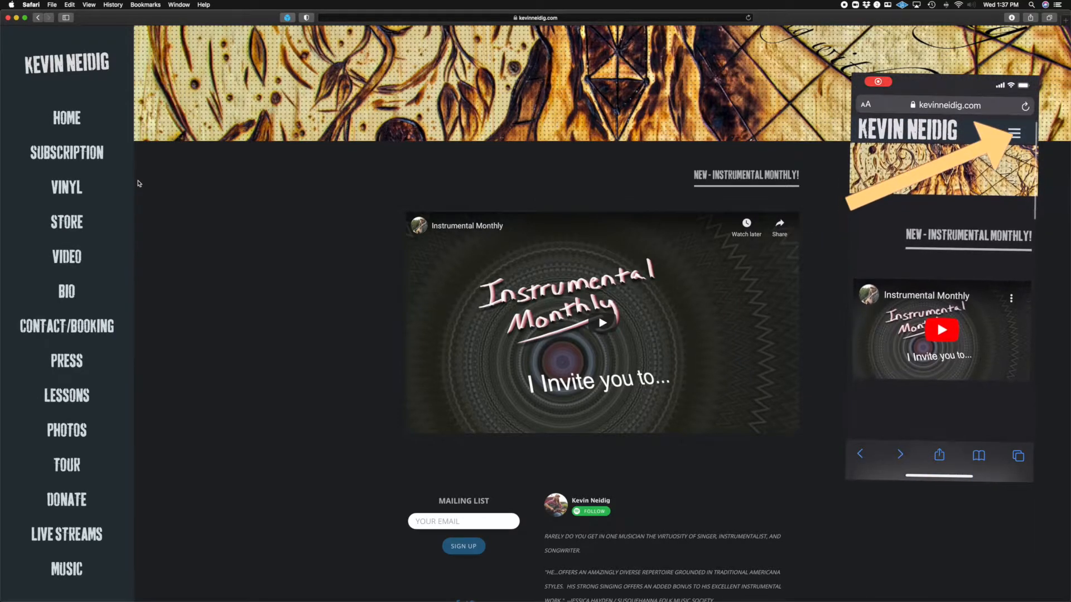
- Reach the musician's Instrumental Monthly subscription page from the site navigation
{"action": "left_click", "coordinate": [1014, 133]}
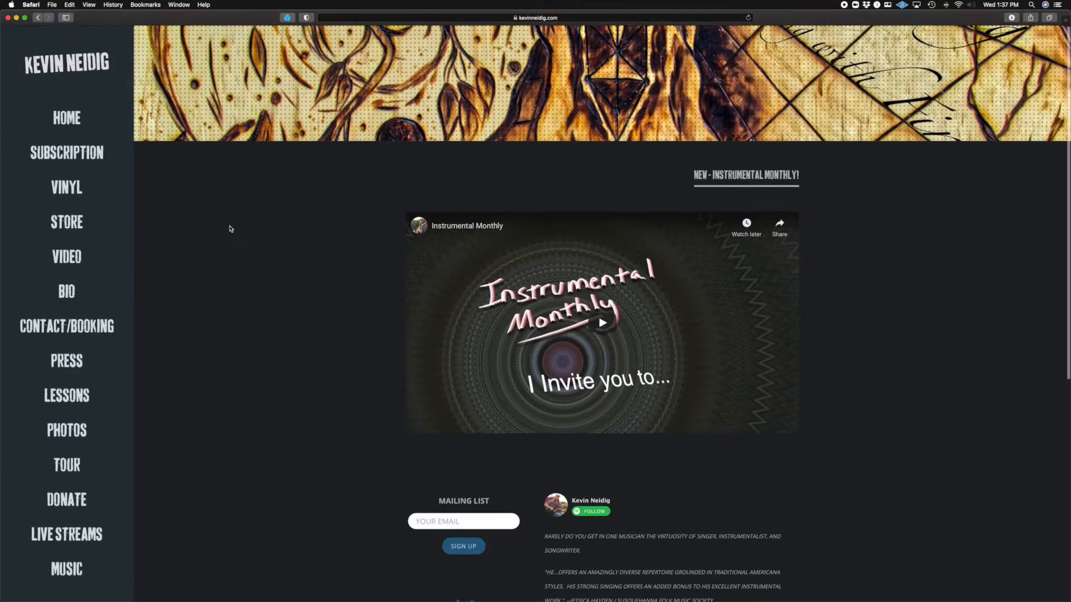
{"action": "mouse_move", "coordinate": [66, 154]}
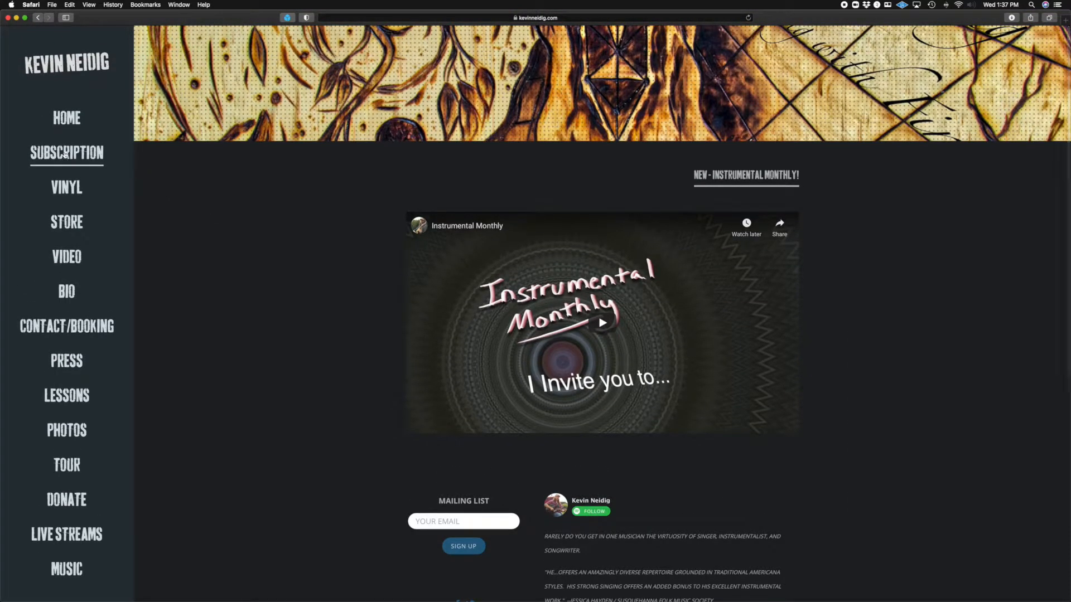
{"action": "left_click", "coordinate": [66, 153]}
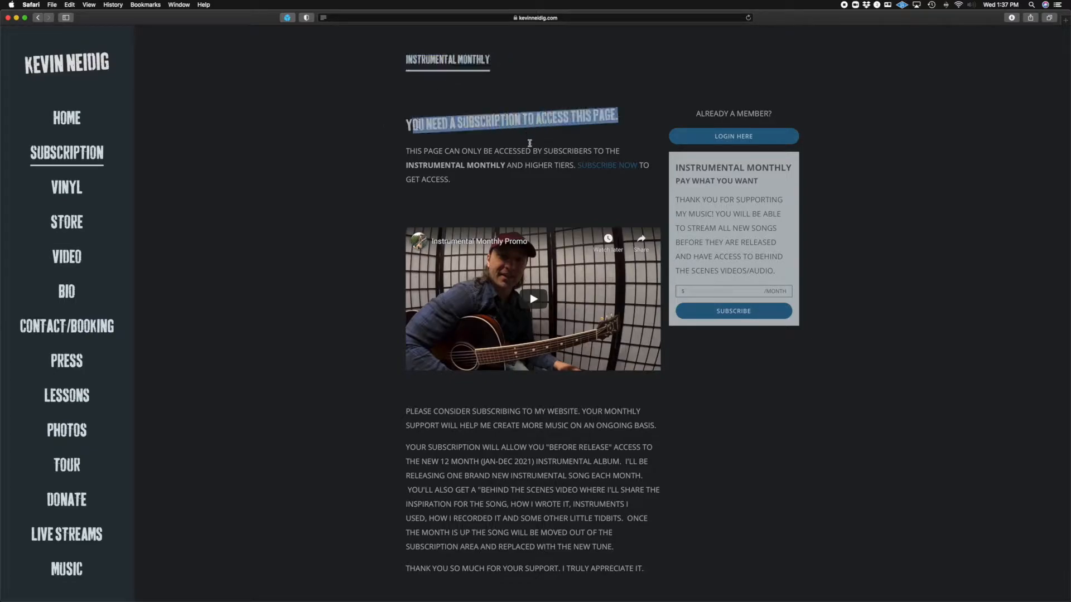
{"action": "left_click", "coordinate": [702, 413]}
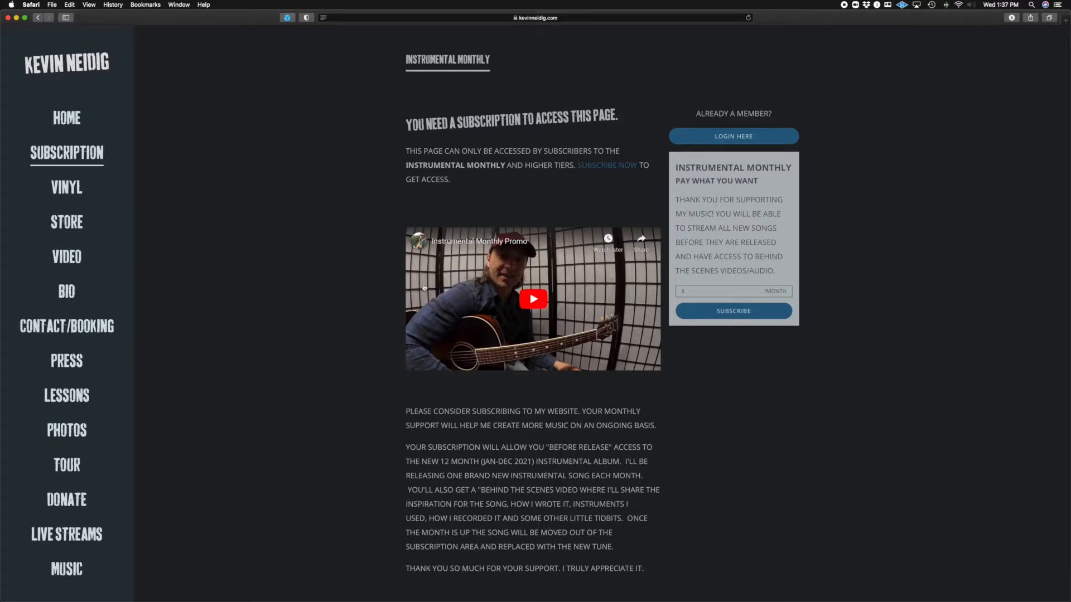
{"action": "mouse_move", "coordinate": [400, 300]}
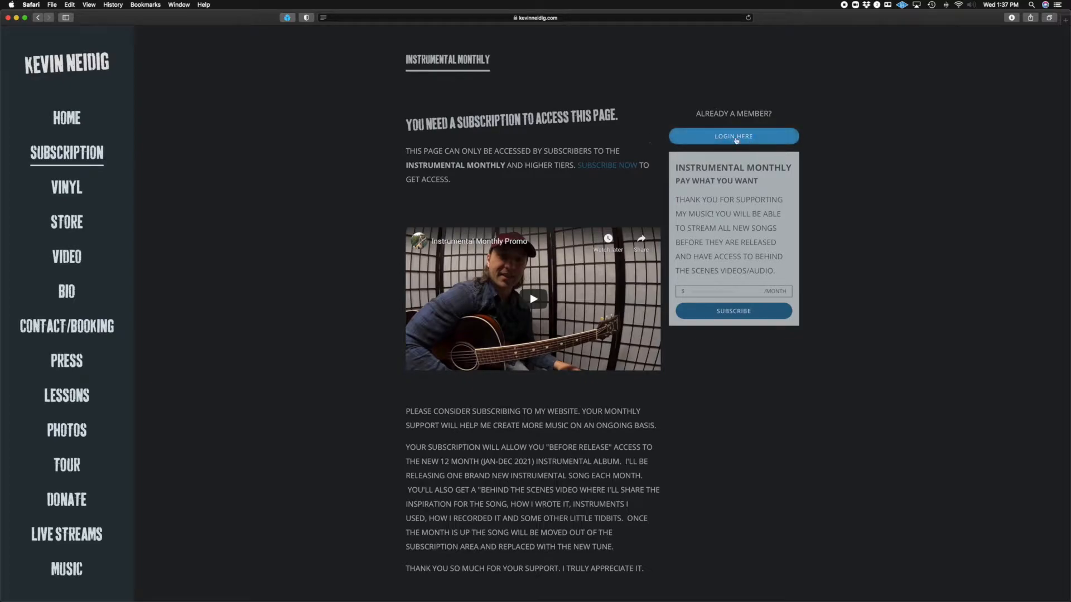
{"action": "mouse_move", "coordinate": [720, 269]}
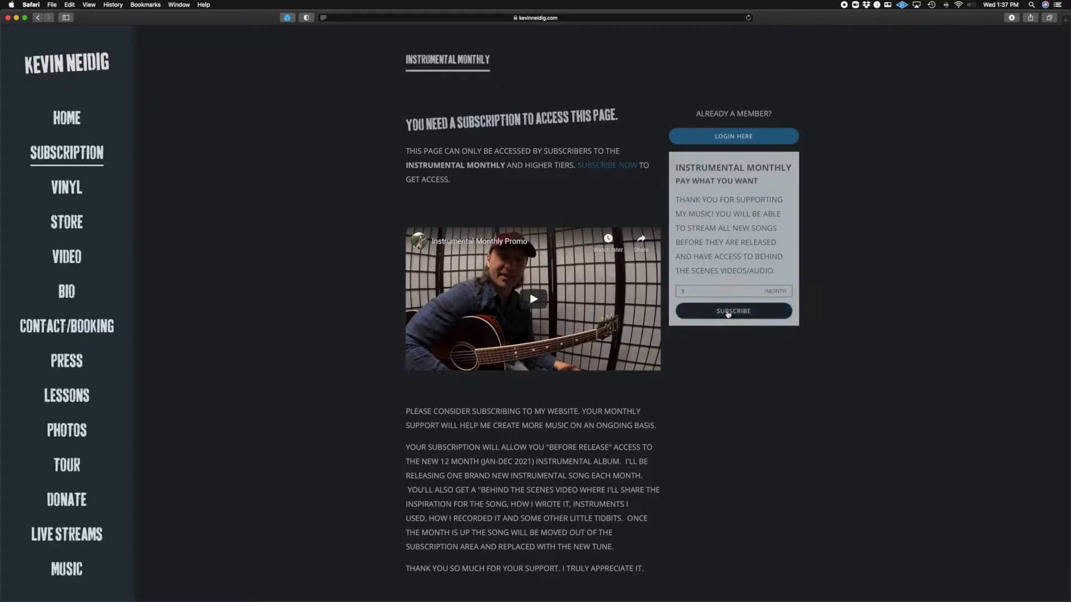
{"action": "mouse_move", "coordinate": [750, 285]}
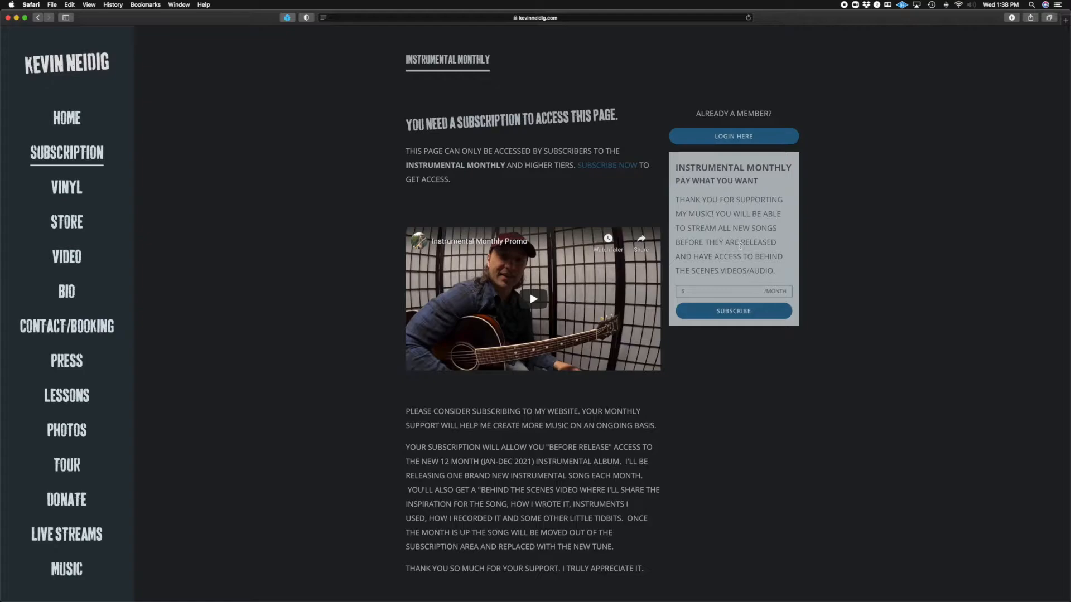
- Set the monthly pledge amount to 20 dollars
{"action": "left_click", "coordinate": [704, 291]}
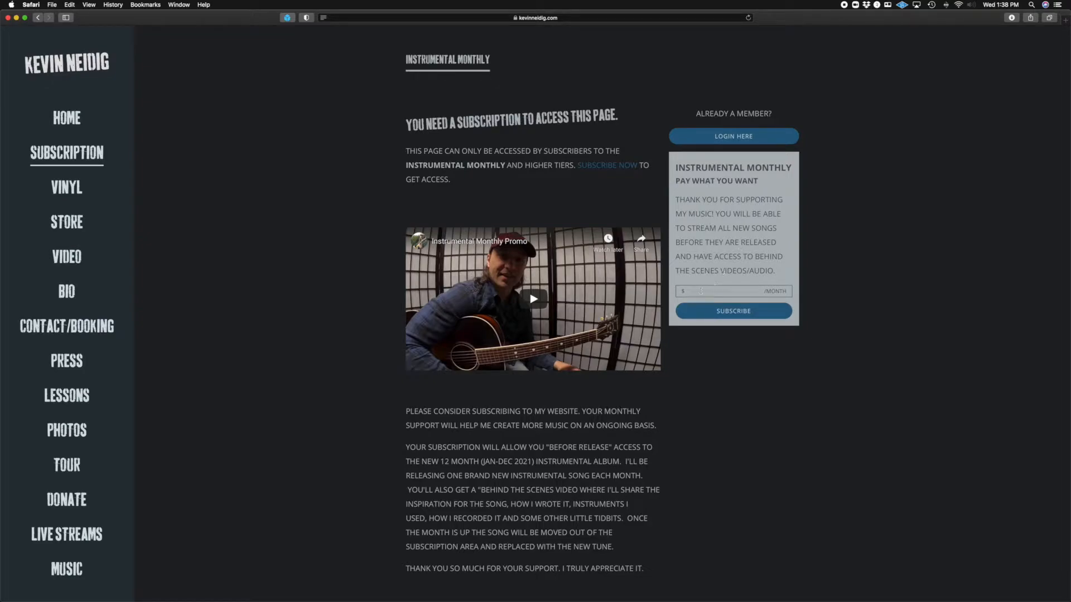
{"action": "left_click", "coordinate": [726, 291]}
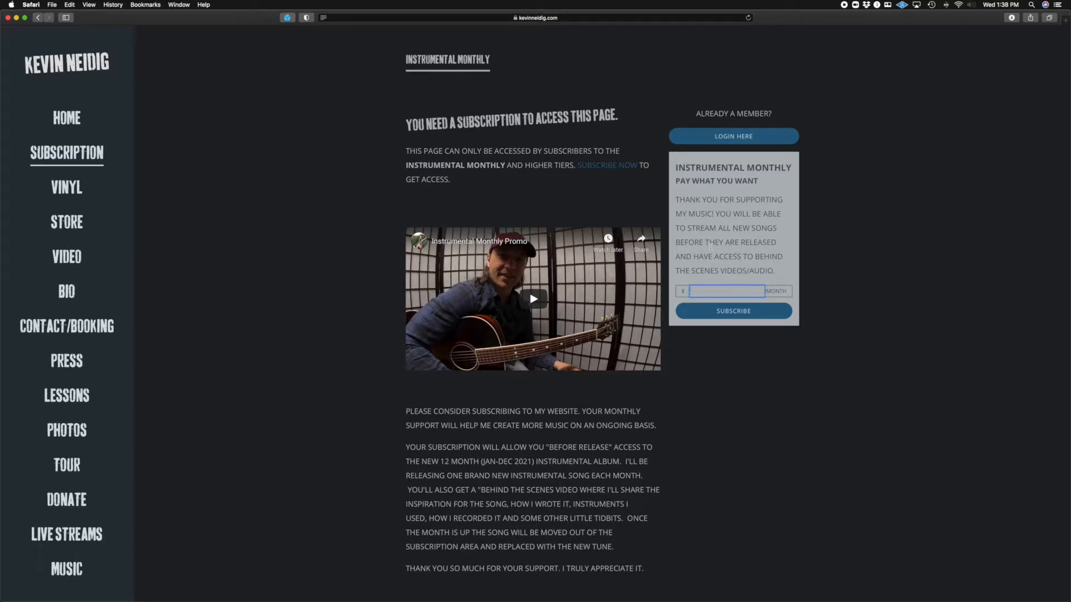
{"action": "type", "text": "20"}
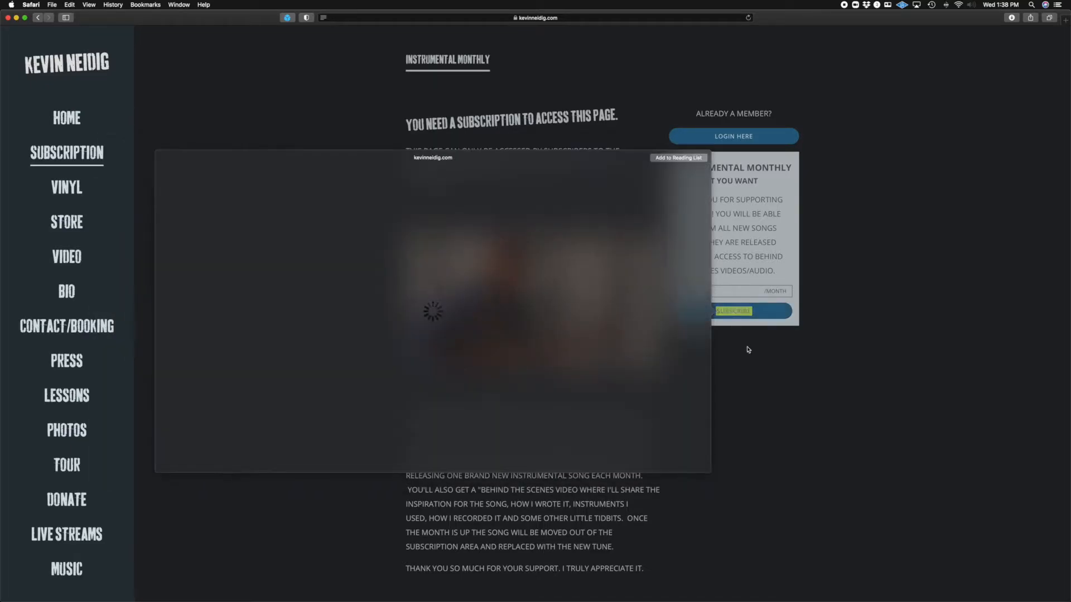
- Subscribe at that amount and fill the sign-up form's name, email and password fields
{"action": "left_click", "coordinate": [733, 311]}
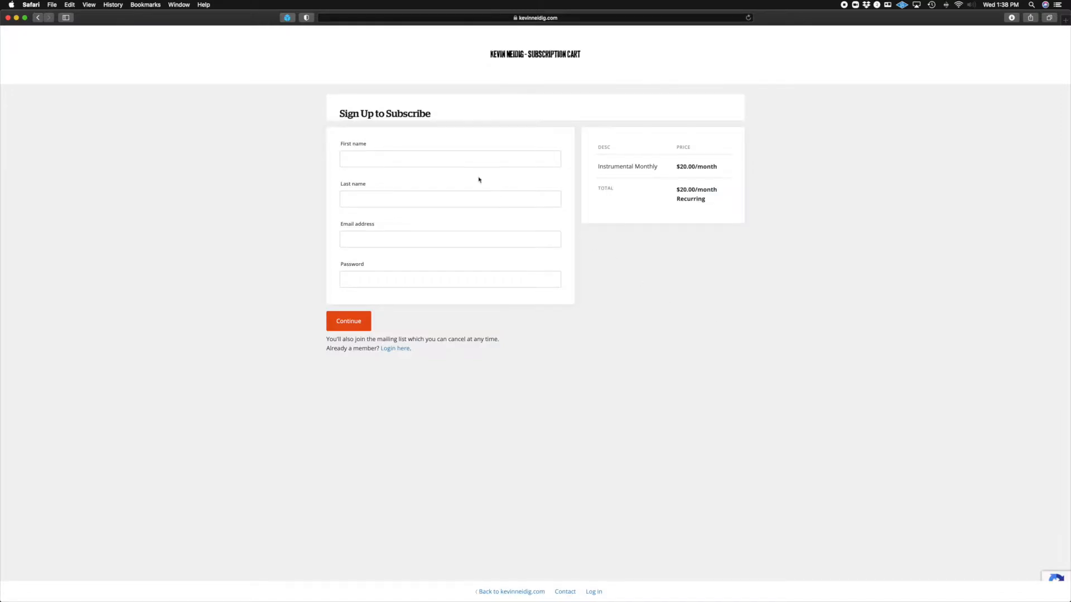
{"action": "mouse_move", "coordinate": [599, 163]}
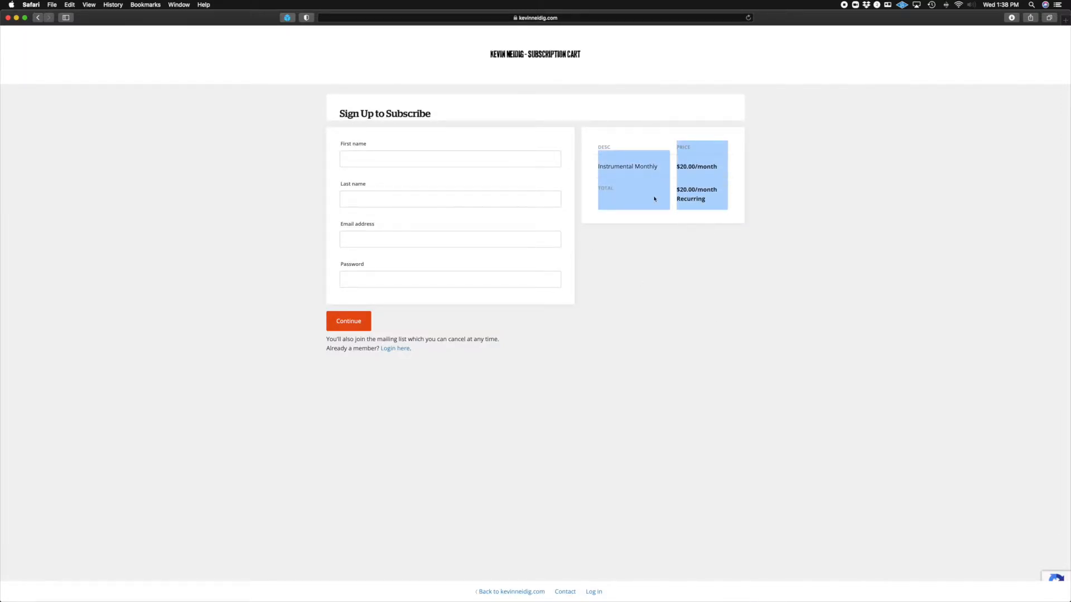
{"action": "mouse_move", "coordinate": [707, 179]}
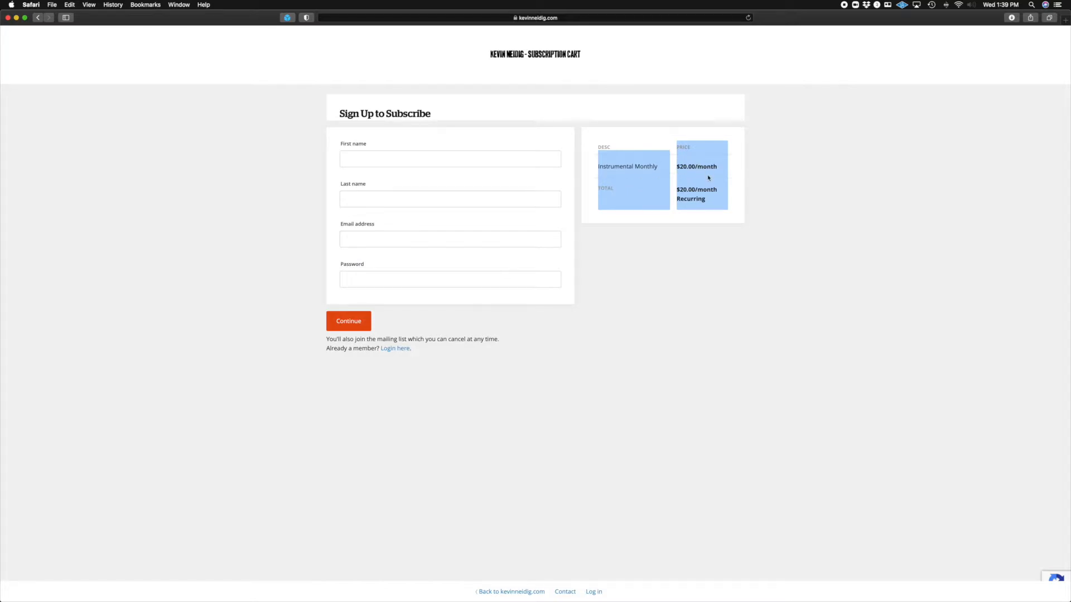
{"action": "mouse_move", "coordinate": [748, 193]}
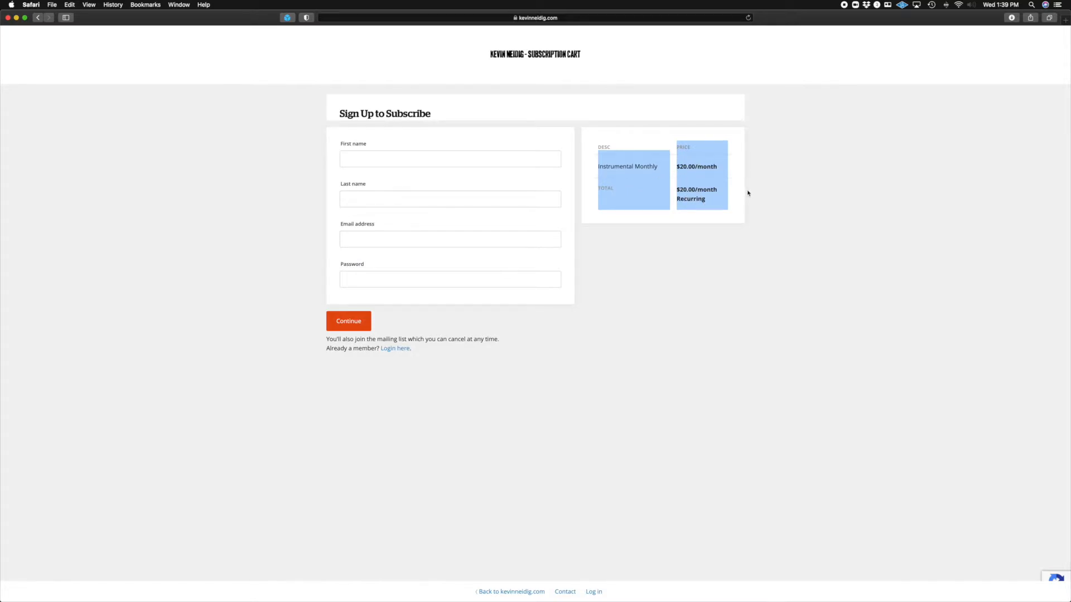
{"action": "left_click", "coordinate": [449, 158]}
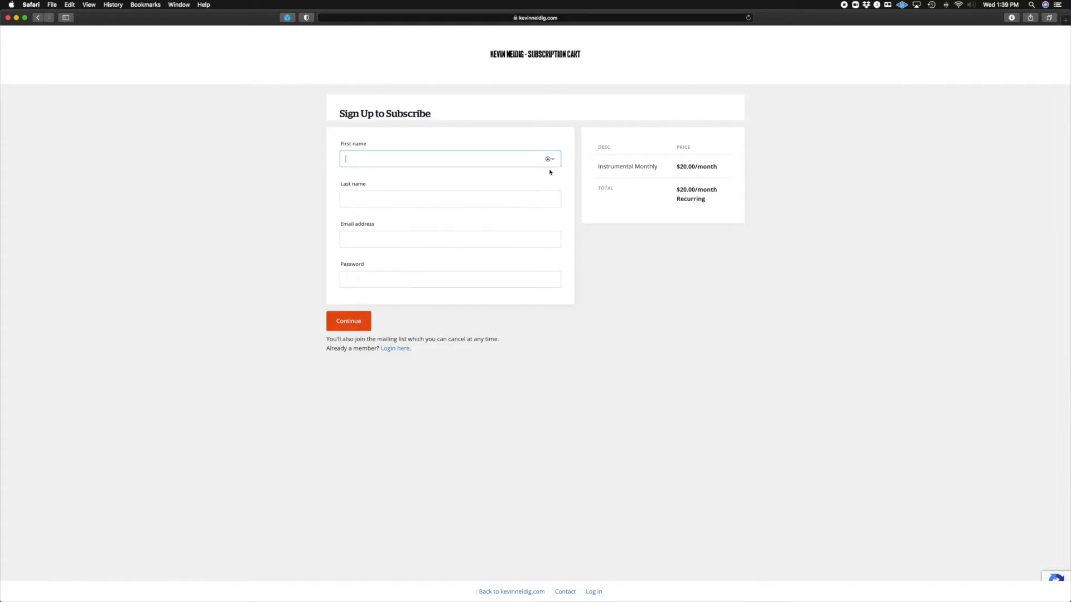
{"action": "mouse_move", "coordinate": [227, 208]}
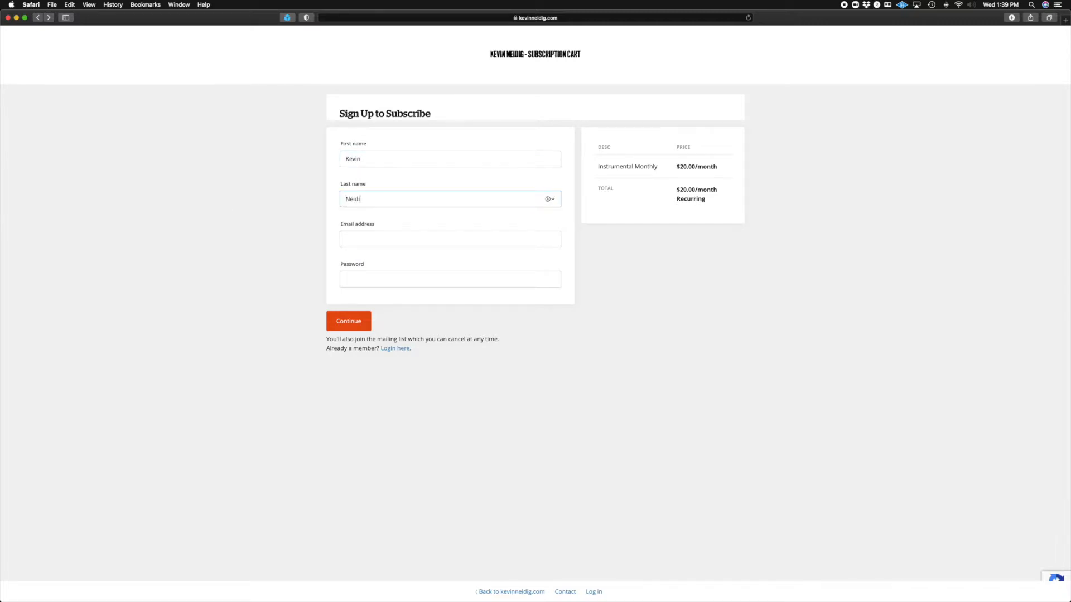
{"action": "left_click", "coordinate": [450, 239]}
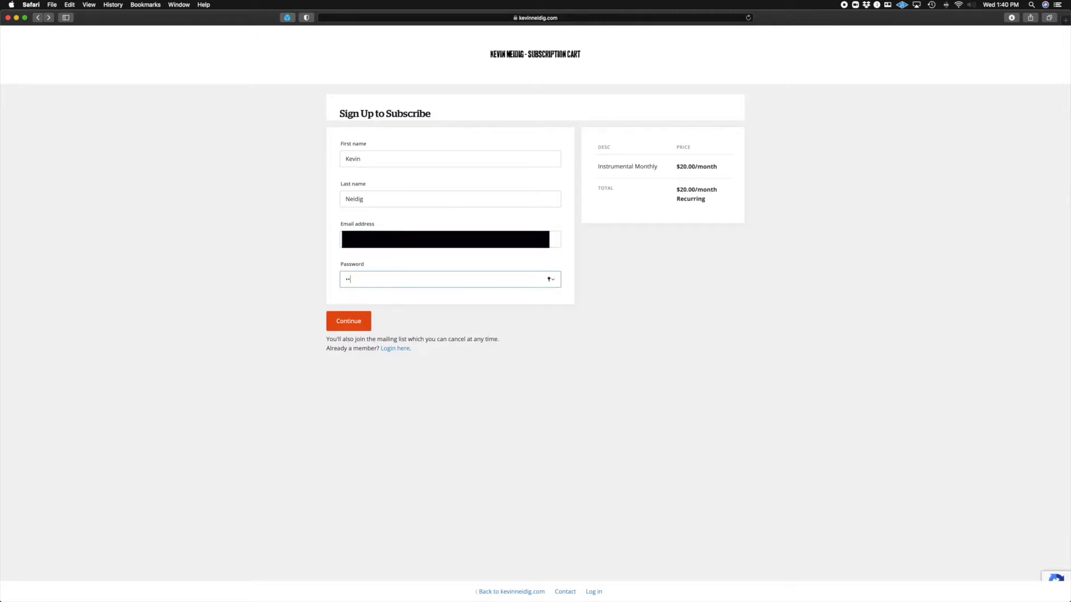
{"action": "type", "text": "password"}
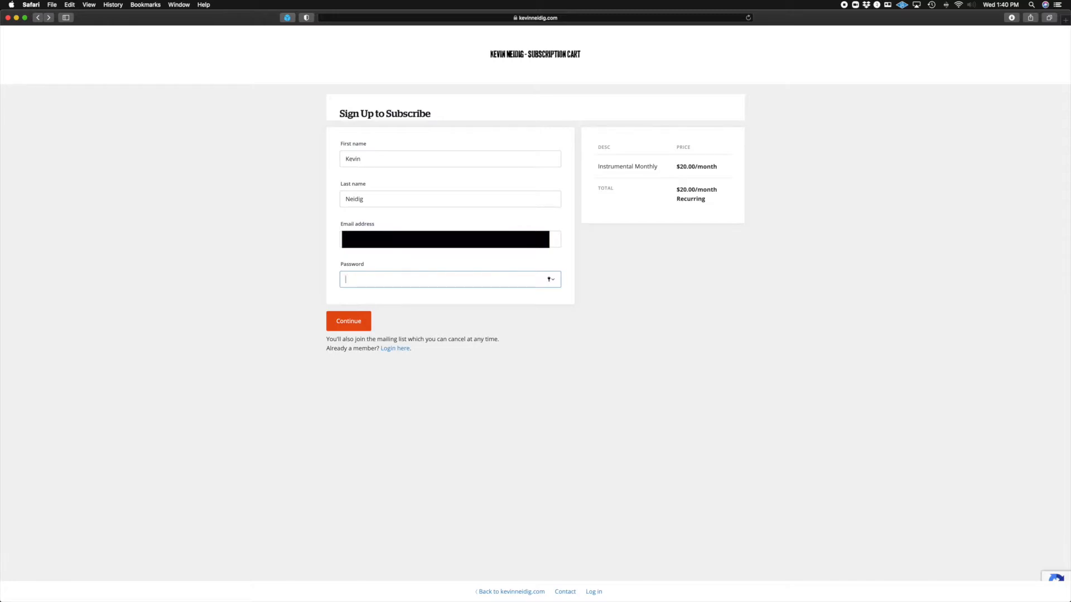
{"action": "type", "text": "password"}
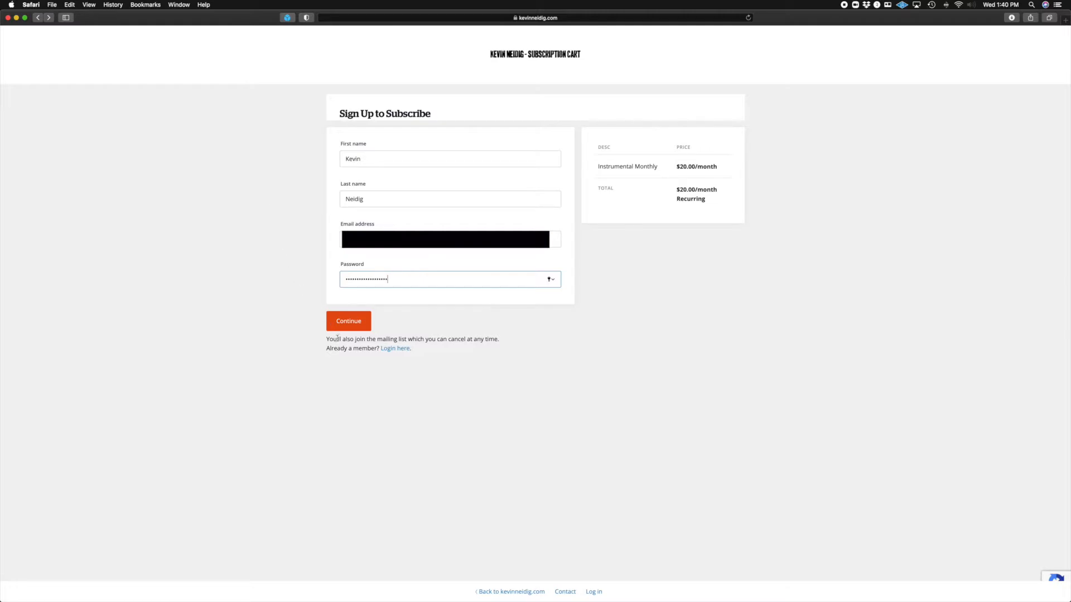
{"action": "left_click", "coordinate": [348, 321]}
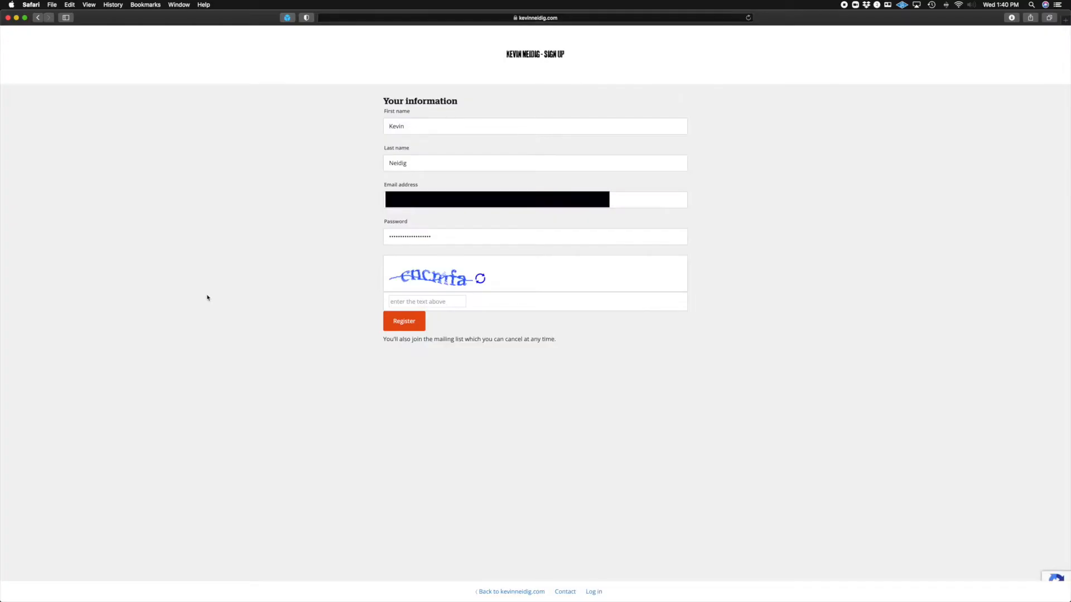
{"action": "mouse_move", "coordinate": [422, 296]}
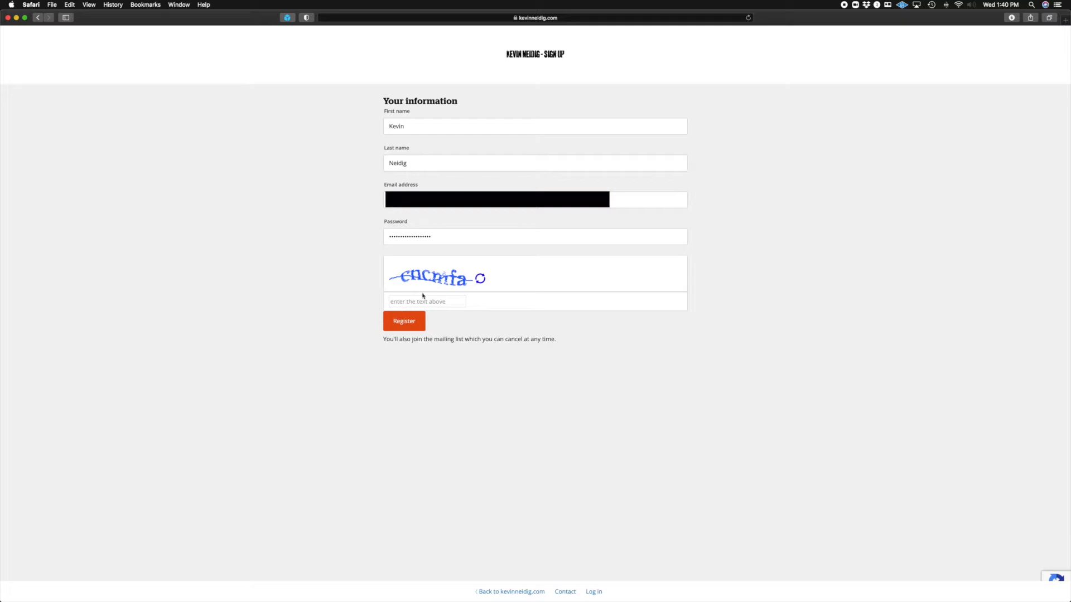
- Answer the captcha with 'cn' and register, reaching the confirm-your-subscription notice
{"action": "left_click", "coordinate": [425, 301]}
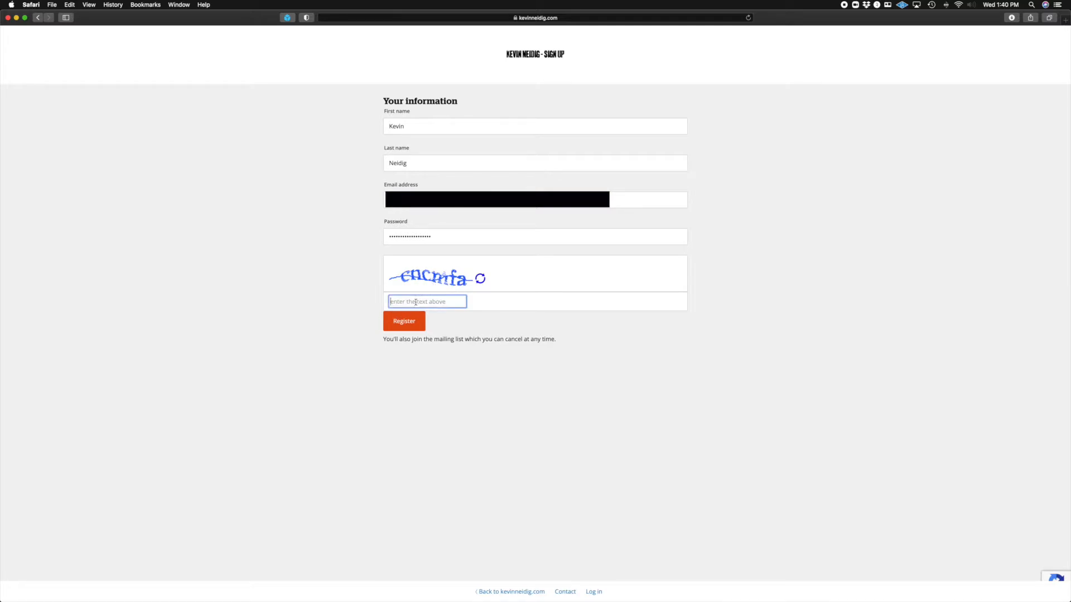
{"action": "type", "text": "cncnifa"}
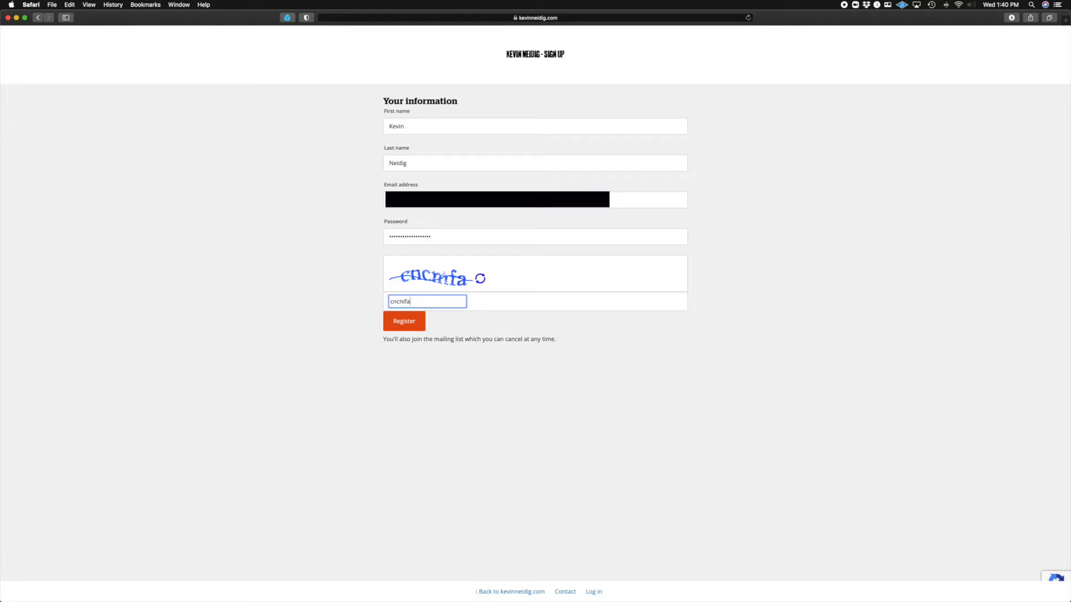
{"action": "left_click", "coordinate": [404, 321]}
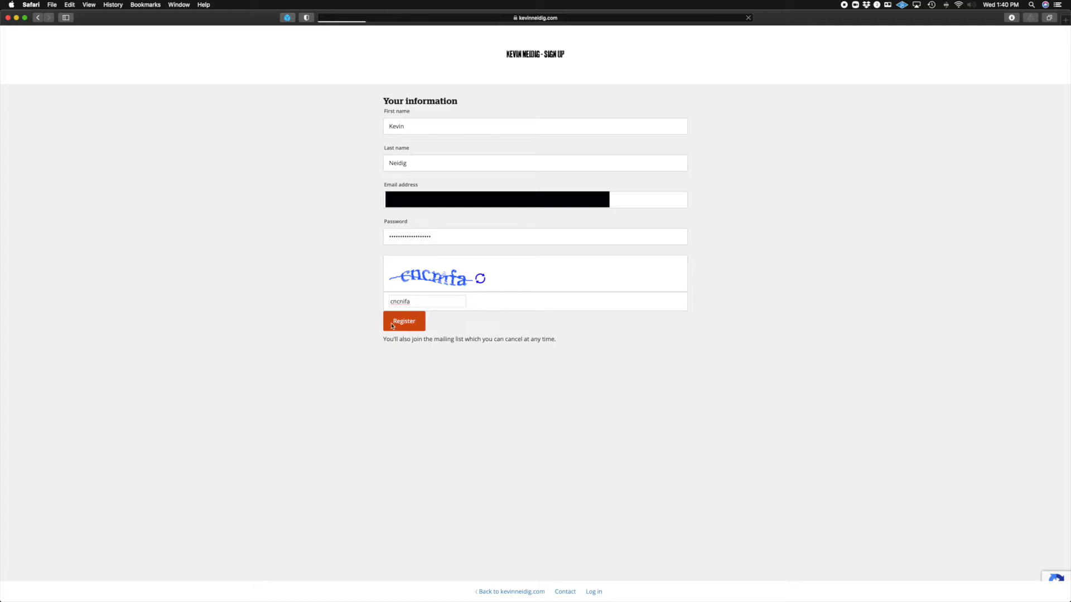
{"action": "left_click", "coordinate": [403, 321]}
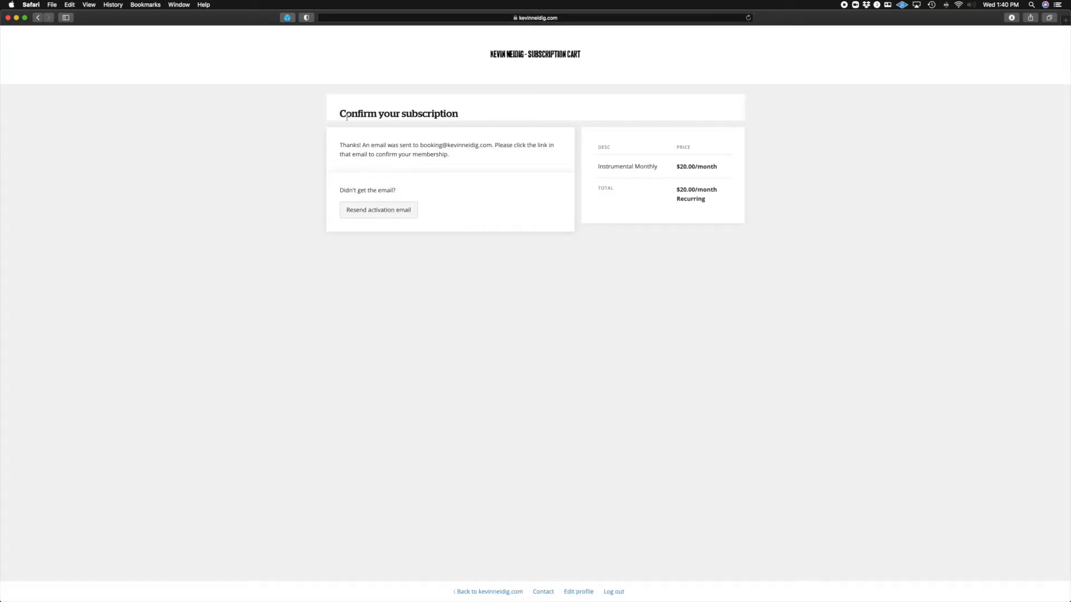
{"action": "mouse_move", "coordinate": [370, 109]}
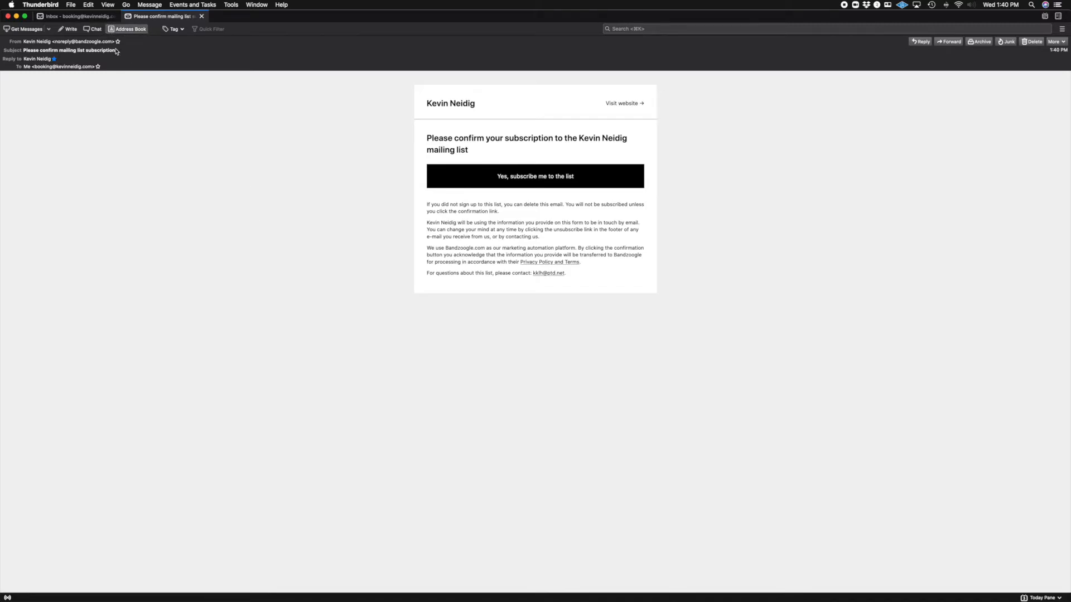
{"action": "mouse_move", "coordinate": [164, 215]}
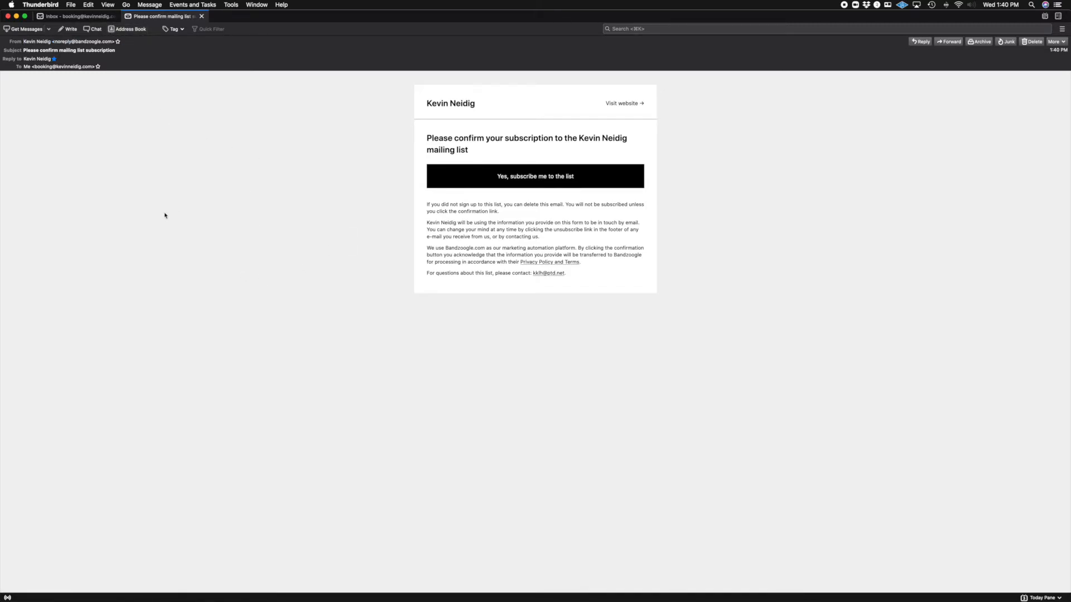
{"action": "mouse_move", "coordinate": [540, 148]}
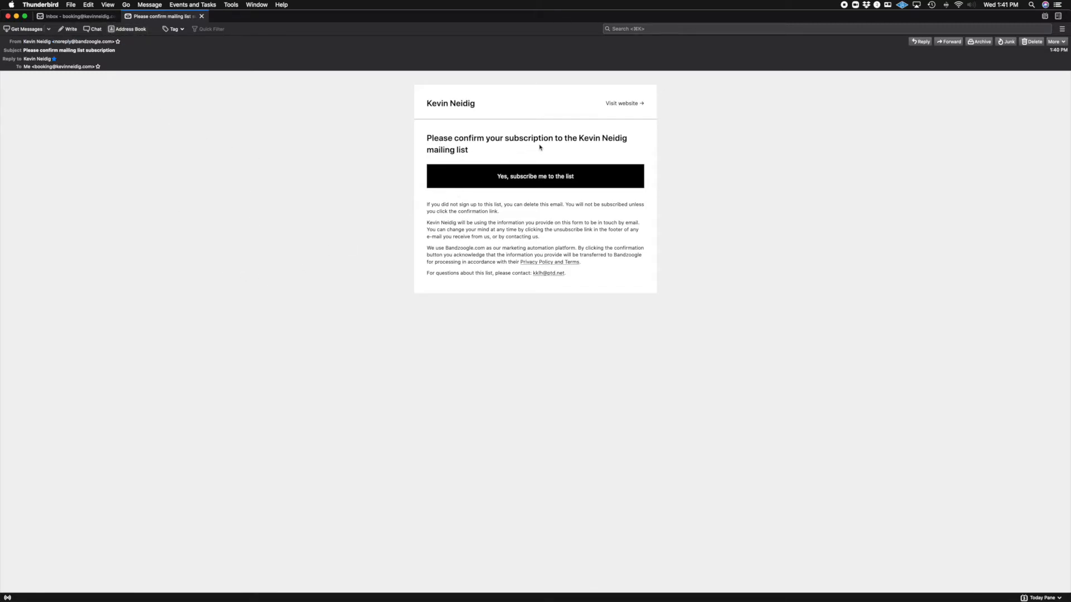
{"action": "mouse_move", "coordinate": [534, 176]}
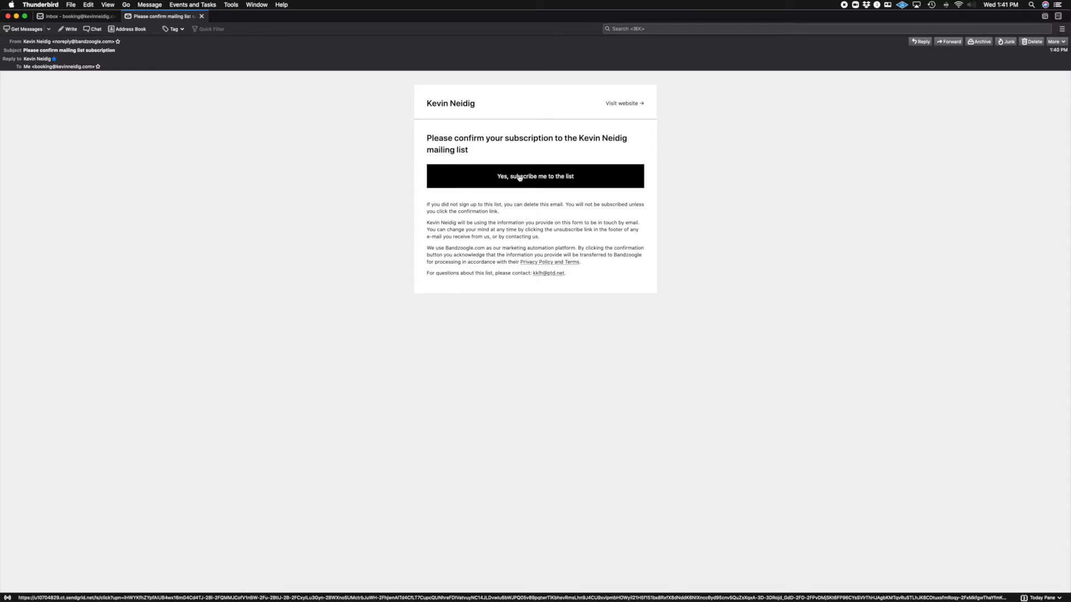
- Accept the mailing list subscription via 'Yes, subscribe me to the list' in the email
{"action": "left_click", "coordinate": [535, 176]}
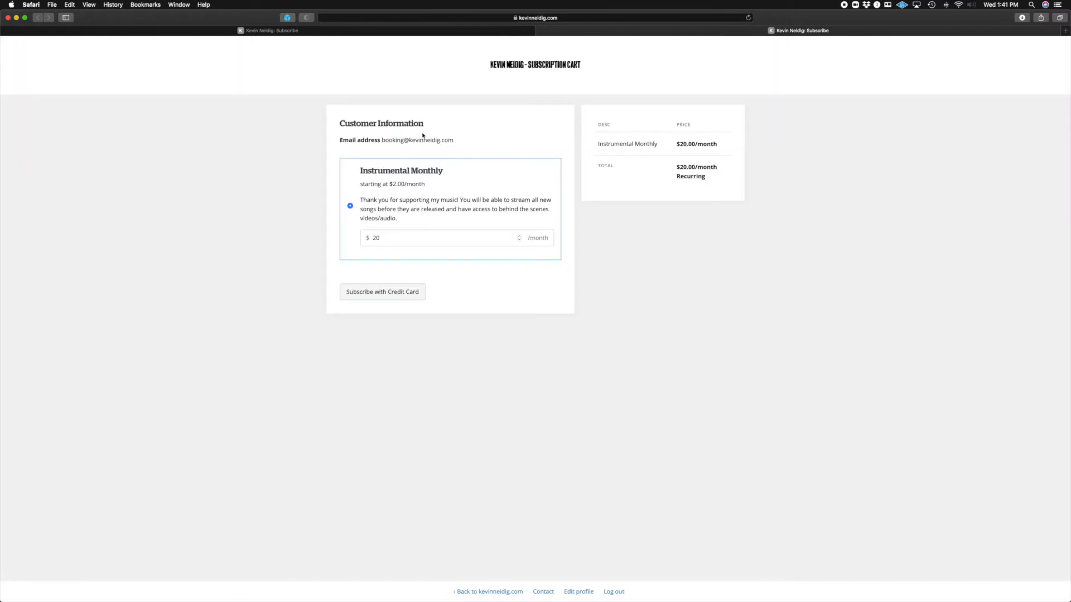
{"action": "mouse_move", "coordinate": [378, 190]}
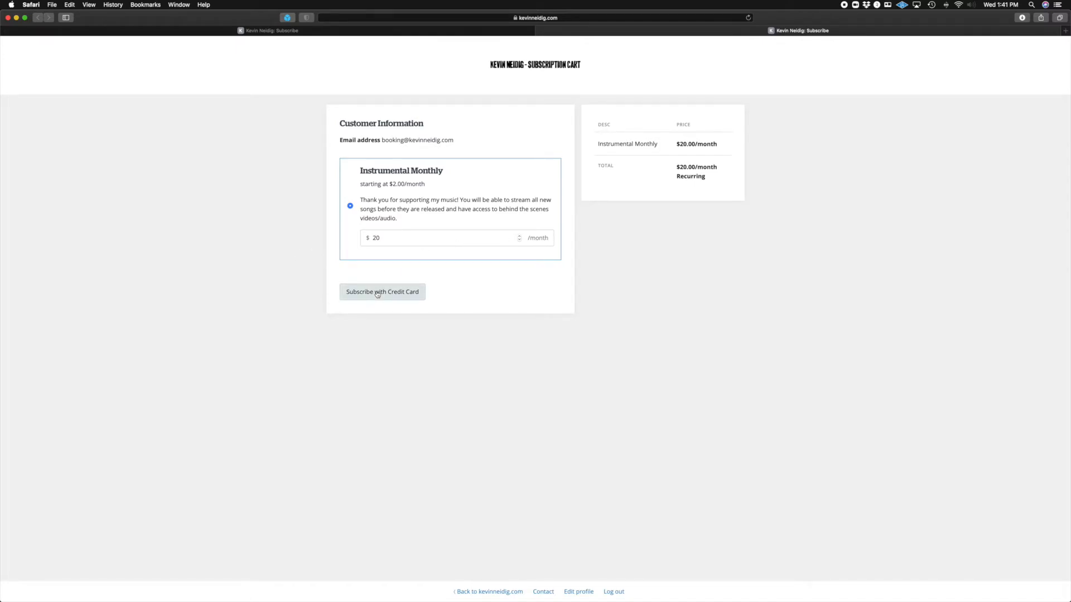
- Start the $20.00/month credit-card payment in Stripe checkout, then return to the Subscribe tab
{"action": "left_click", "coordinate": [382, 291]}
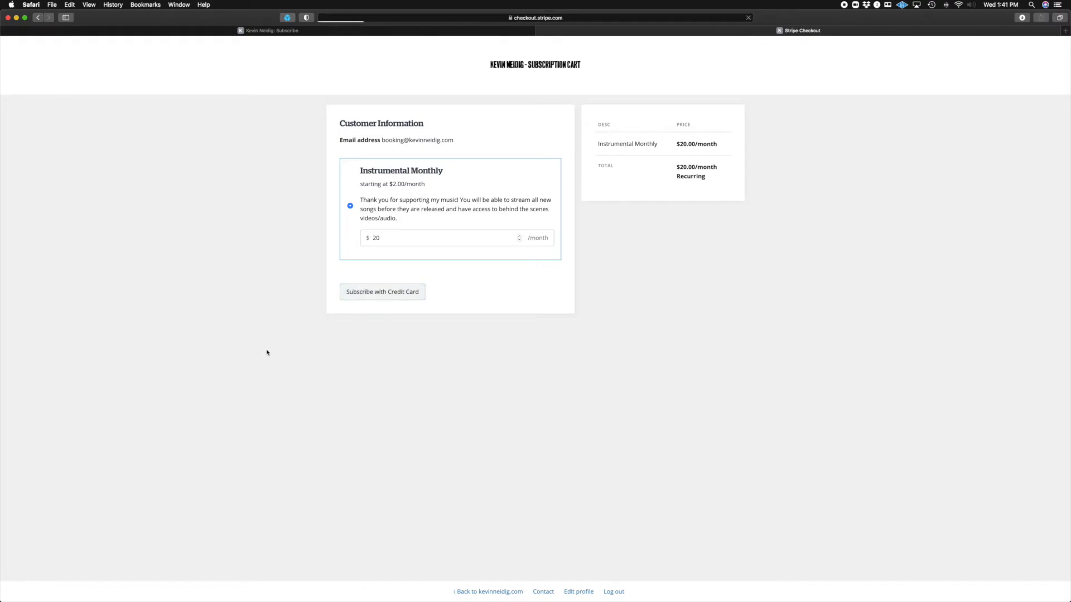
{"action": "left_click", "coordinate": [382, 291]}
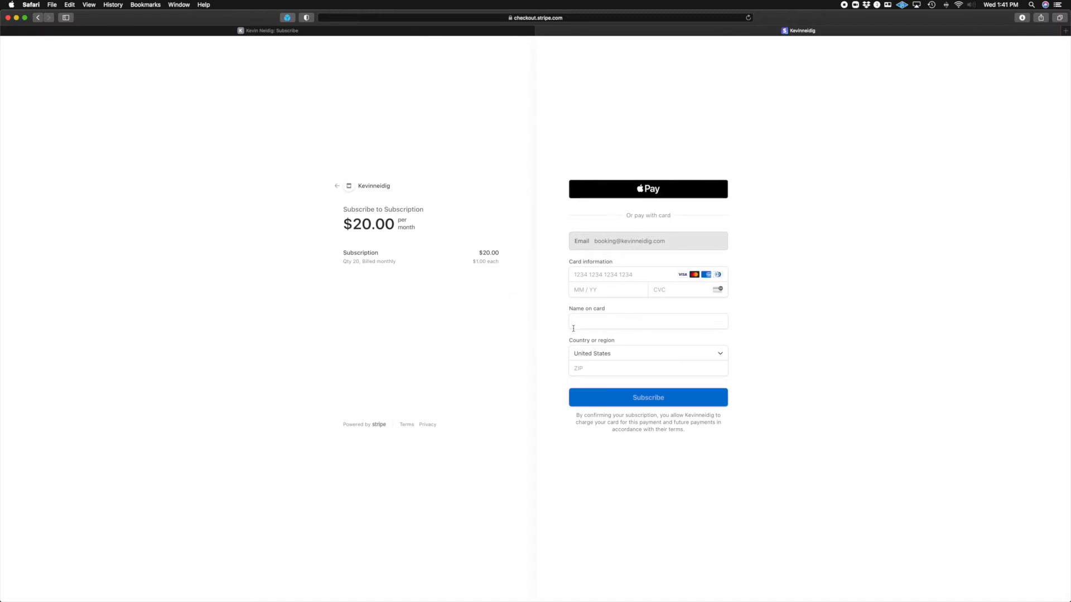
{"action": "mouse_move", "coordinate": [706, 302]}
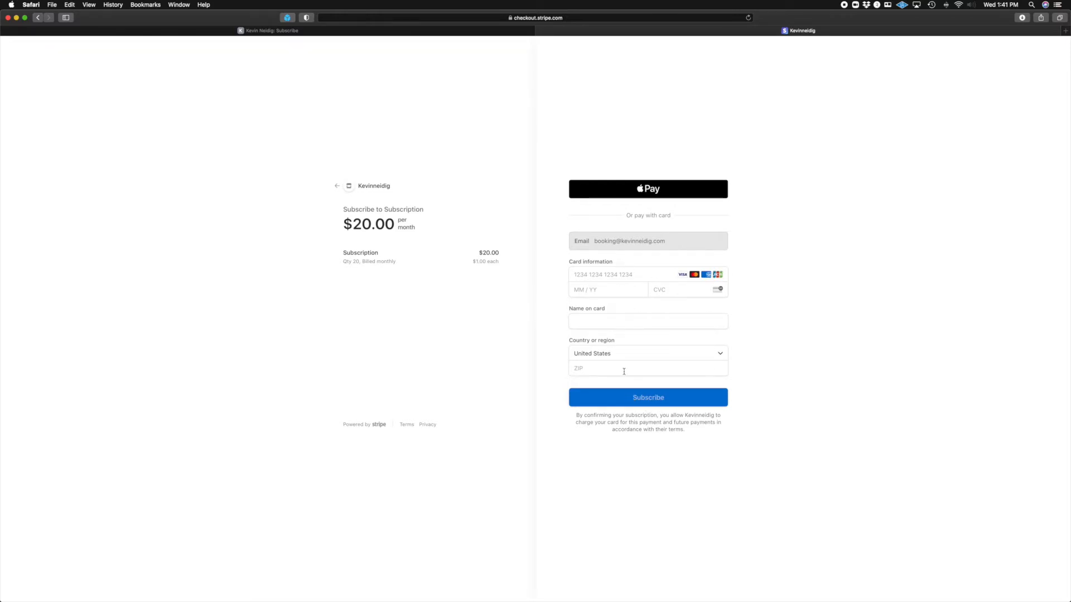
{"action": "mouse_move", "coordinate": [311, 193]}
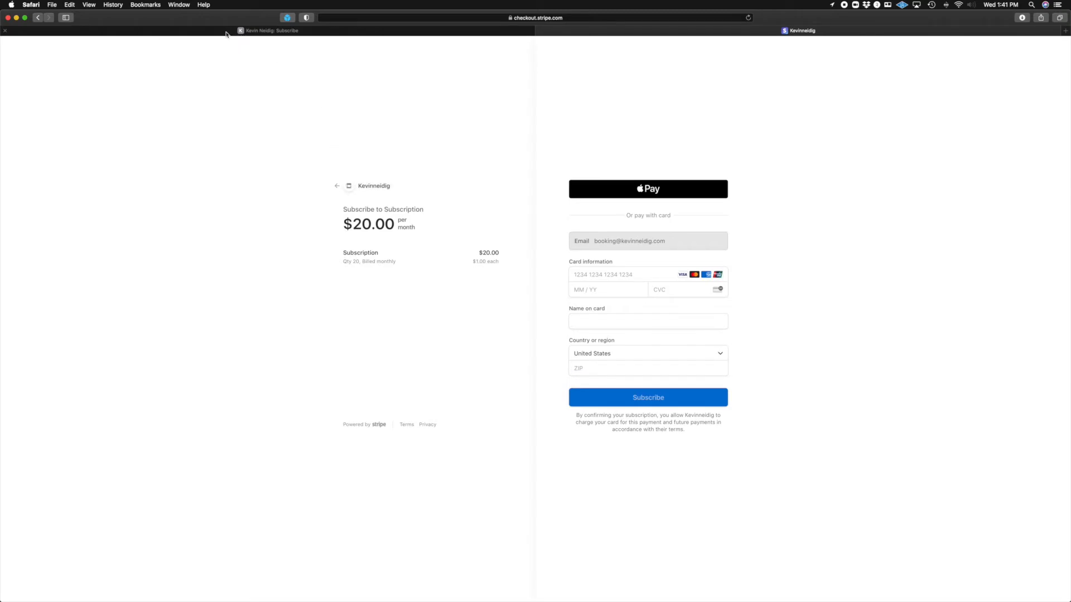
{"action": "left_click", "coordinate": [647, 397]}
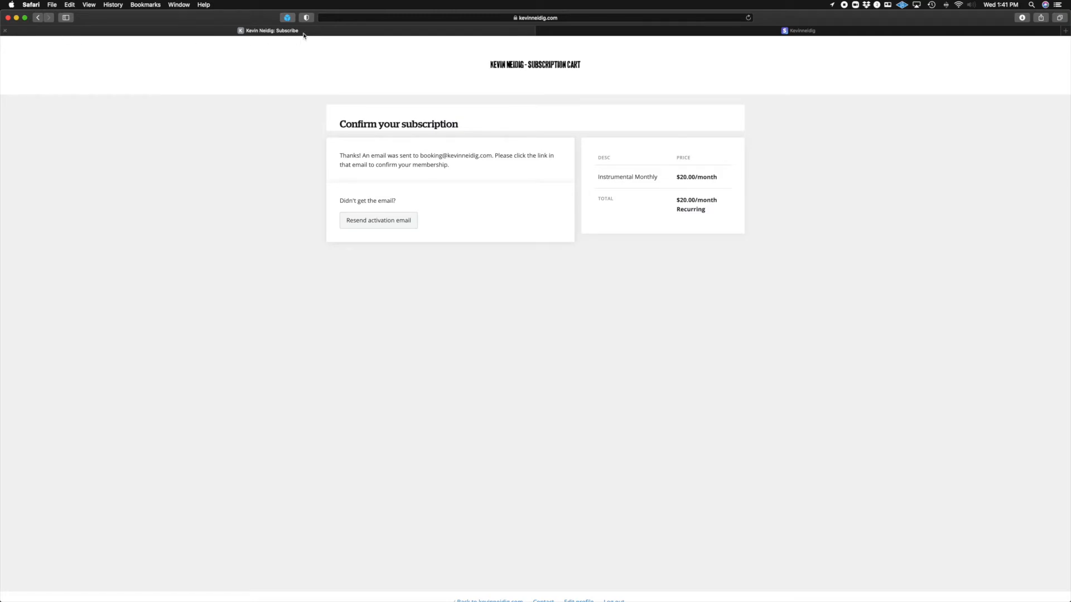
- Go back to kevinneidig.com and its Instrumental Monthly subscription page
{"action": "left_click", "coordinate": [537, 16]}
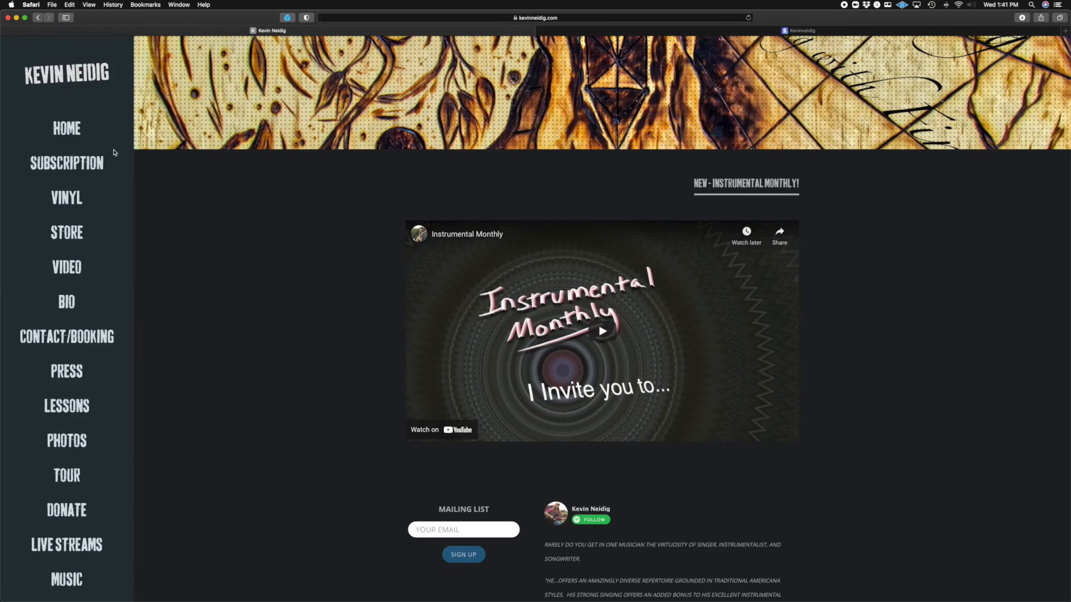
{"action": "left_click", "coordinate": [66, 162]}
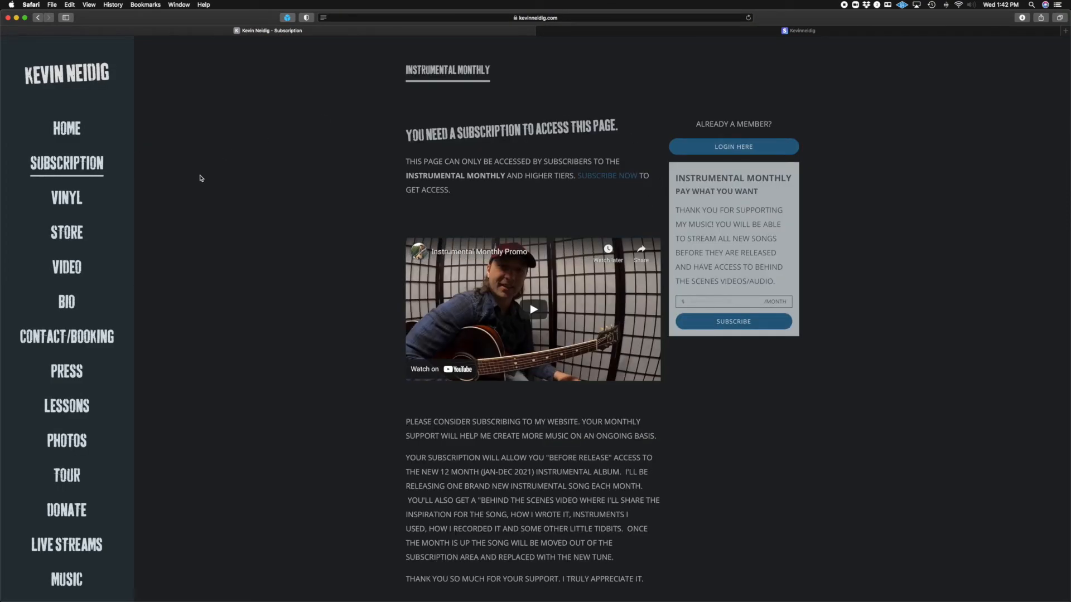
{"action": "mouse_move", "coordinate": [733, 146]}
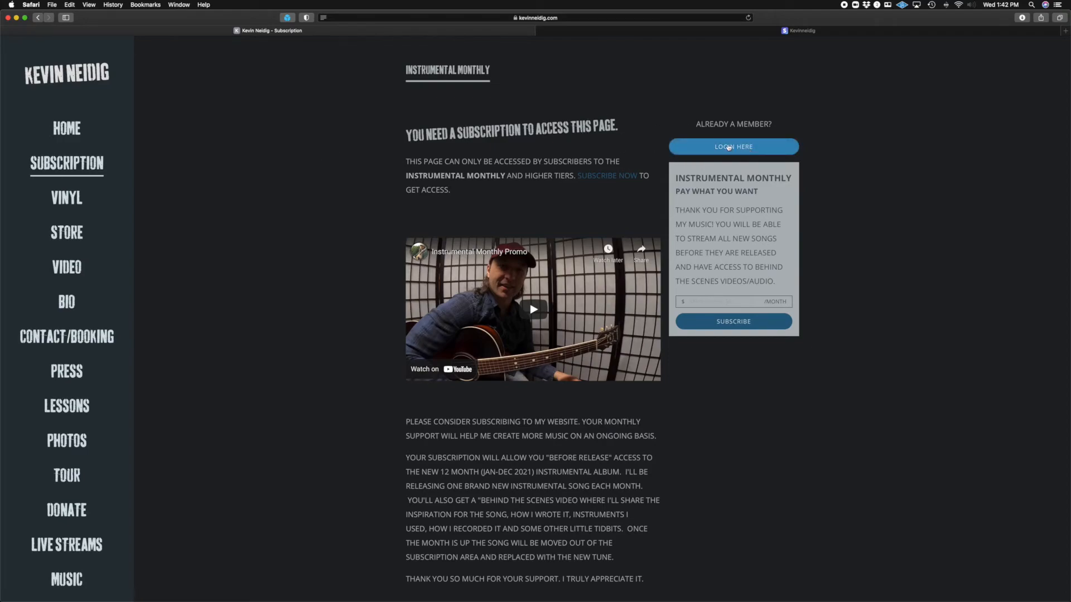
- Reach the members' login page via LOGIN HERE under 'Already a member?'
{"action": "left_click", "coordinate": [731, 146]}
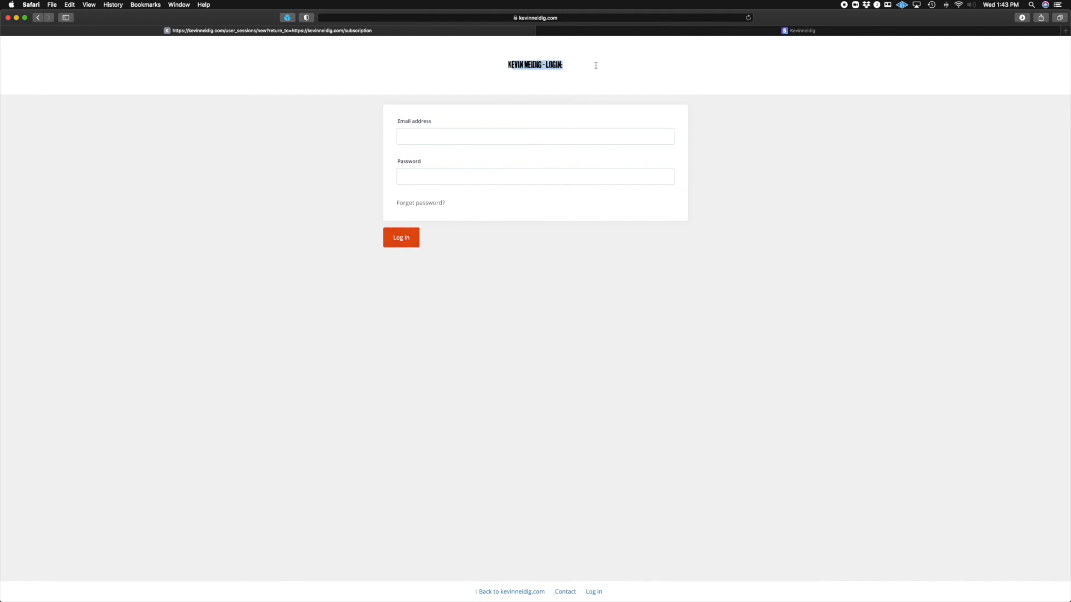
{"action": "mouse_move", "coordinate": [302, 174]}
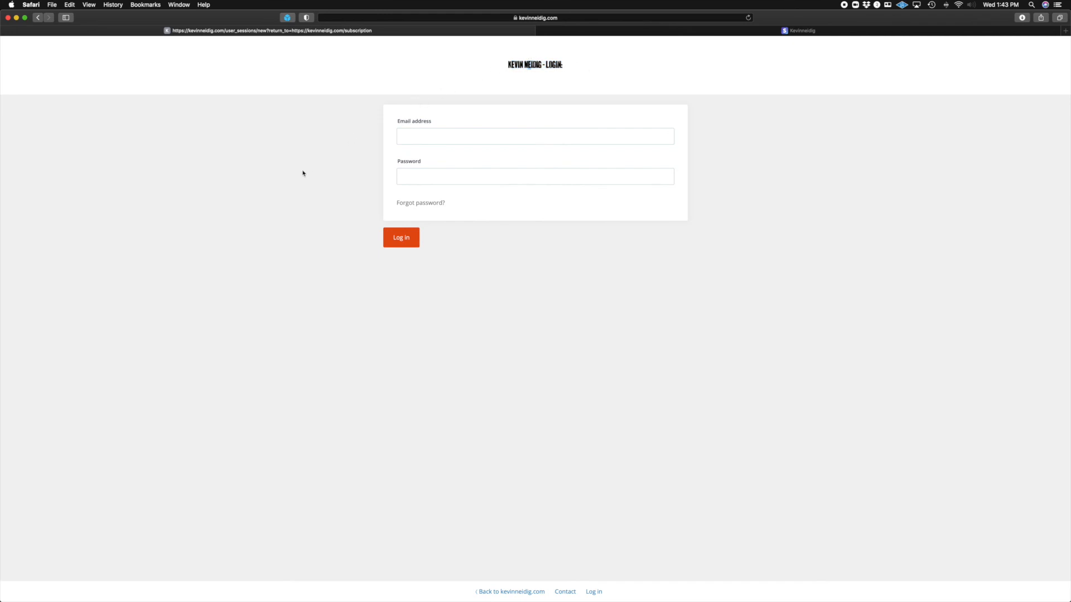
{"action": "mouse_move", "coordinate": [703, 107]}
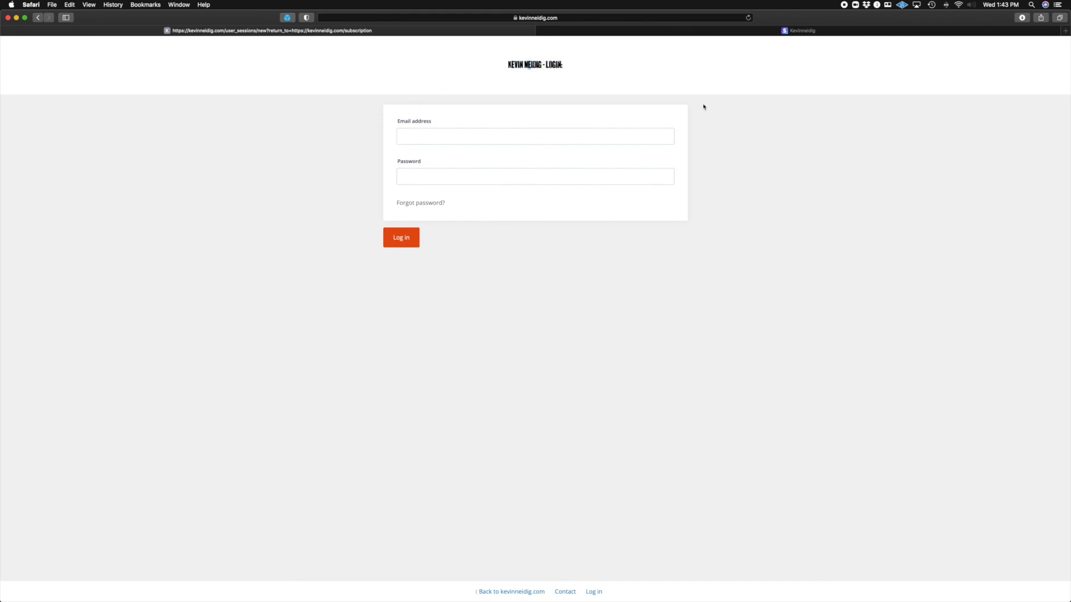
{"action": "mouse_move", "coordinate": [867, 85]}
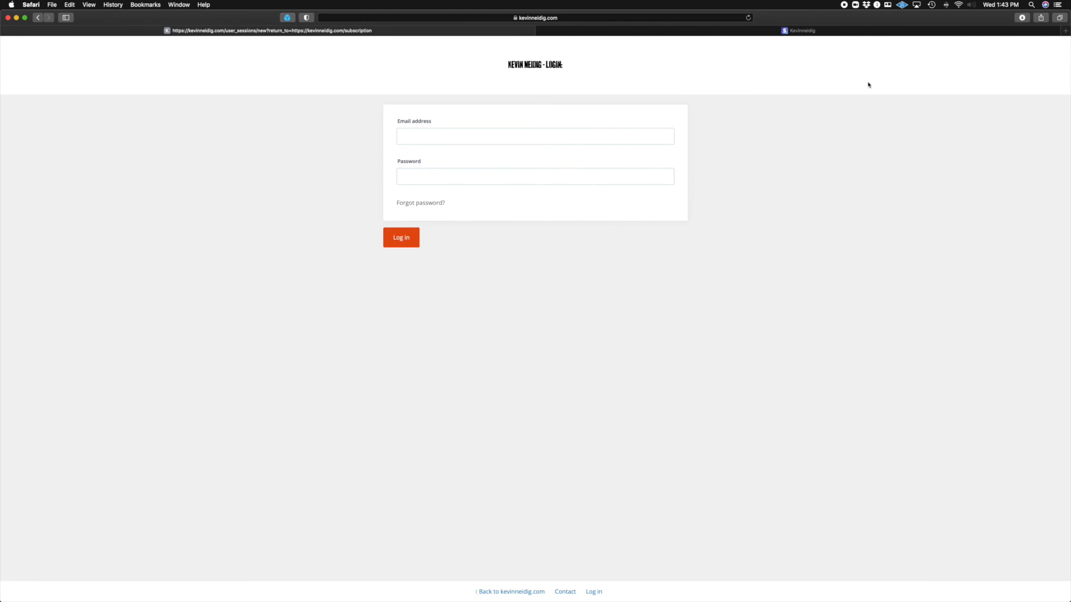
{"action": "mouse_move", "coordinate": [844, 8]}
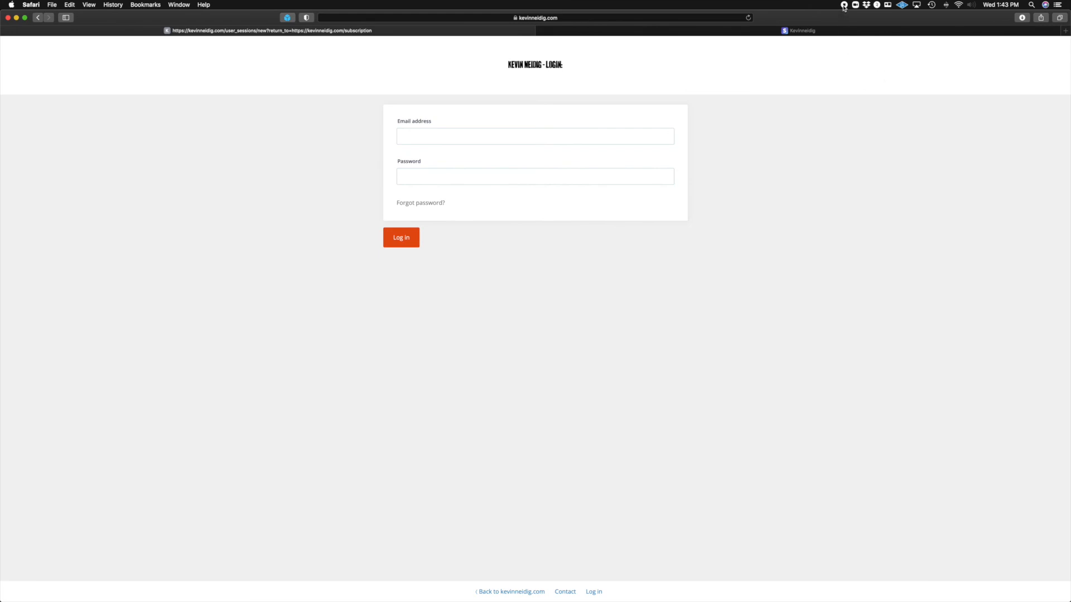